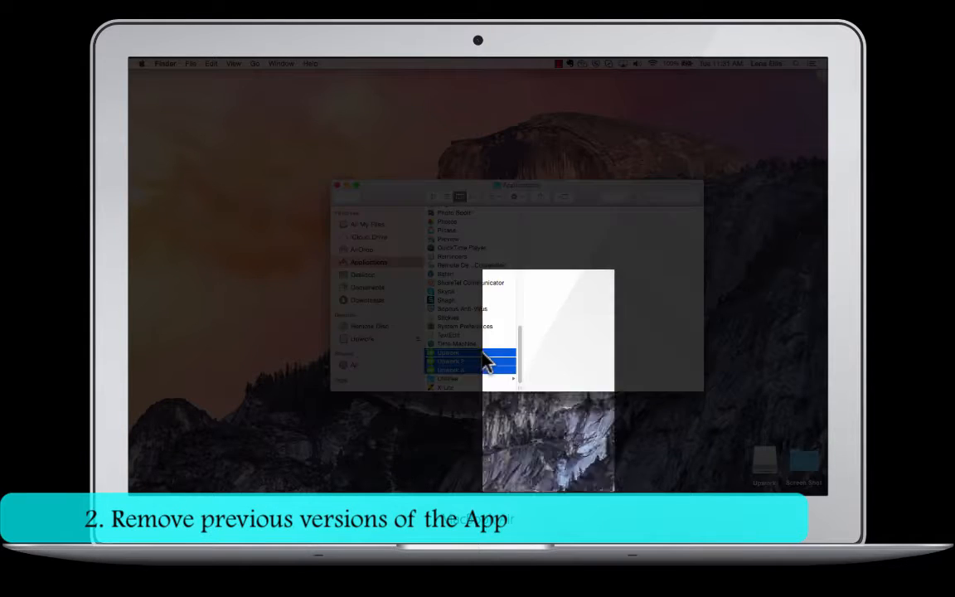
Move the old Upwork app in Applications to the Trash via its context menu.
{"action": "right_click", "coordinate": [472, 361]}
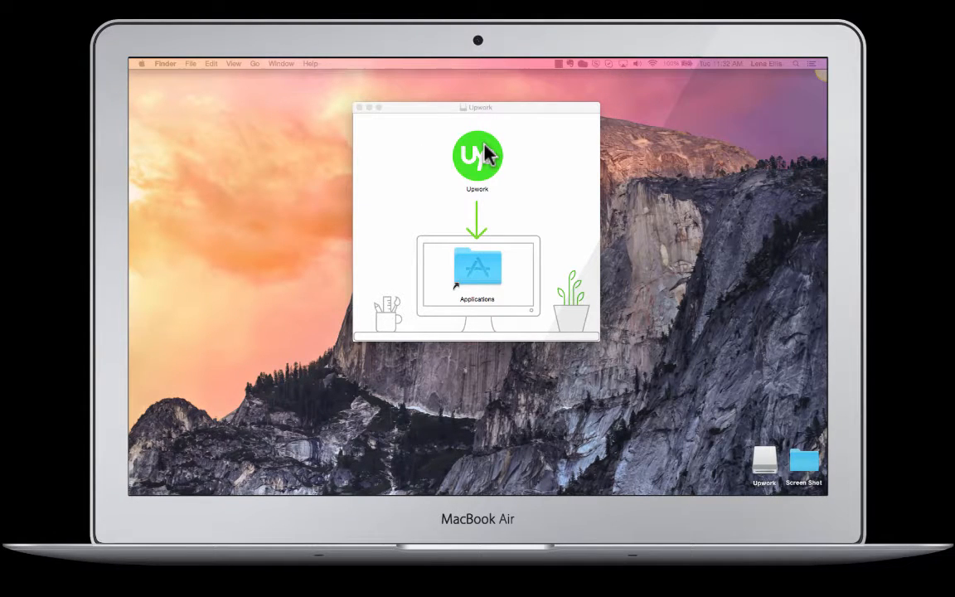
Drag the Upwork app onto Applications in the installer, then browse into the Applications folder.
{"action": "left_click_drag", "start_coordinate": [477, 156], "coordinate": [477, 213]}
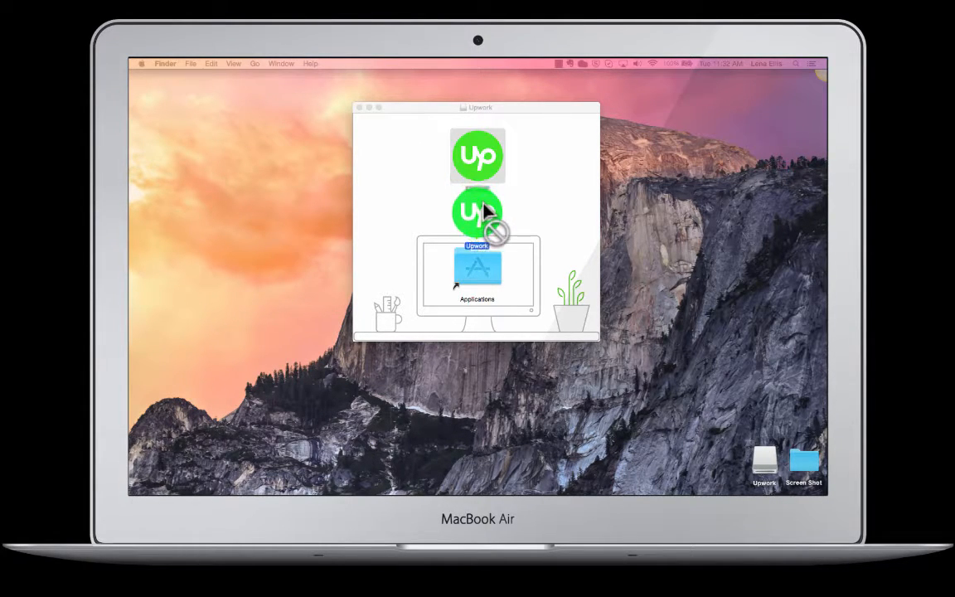
{"action": "left_click_drag", "start_coordinate": [477, 212], "coordinate": [477, 269]}
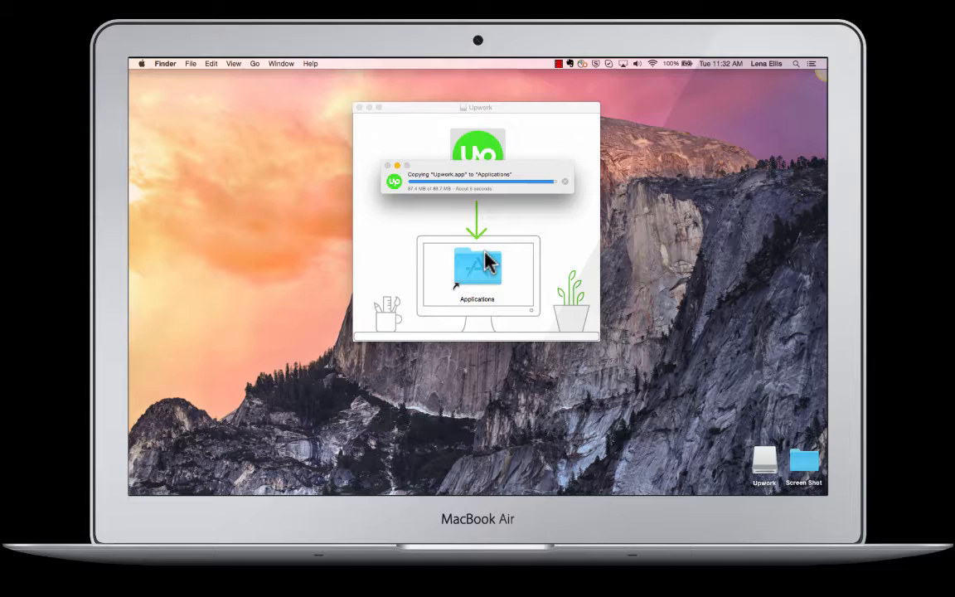
{"action": "double_click", "coordinate": [477, 274]}
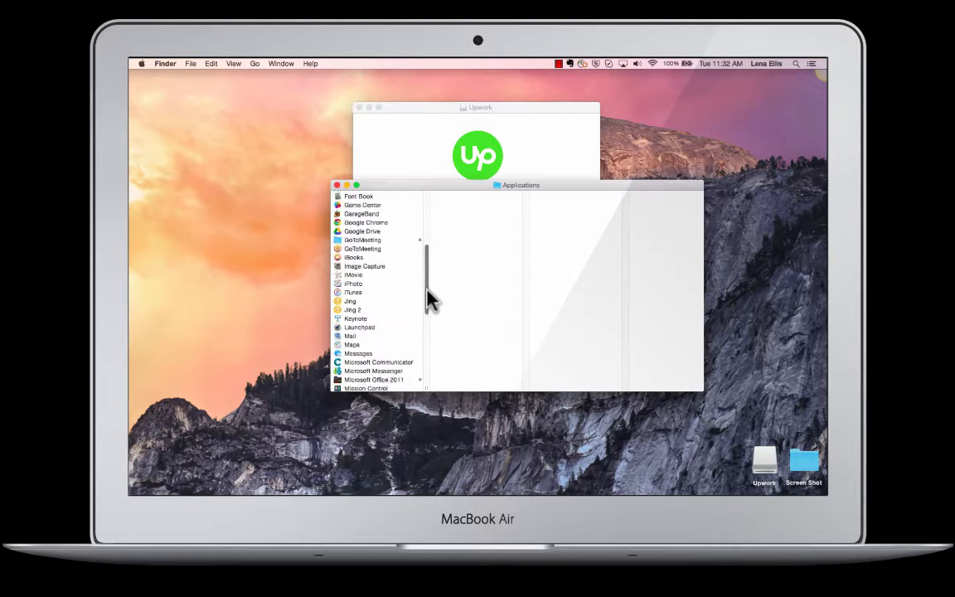
{"action": "scroll", "scroll_direction": "down", "scroll_amount": 3}
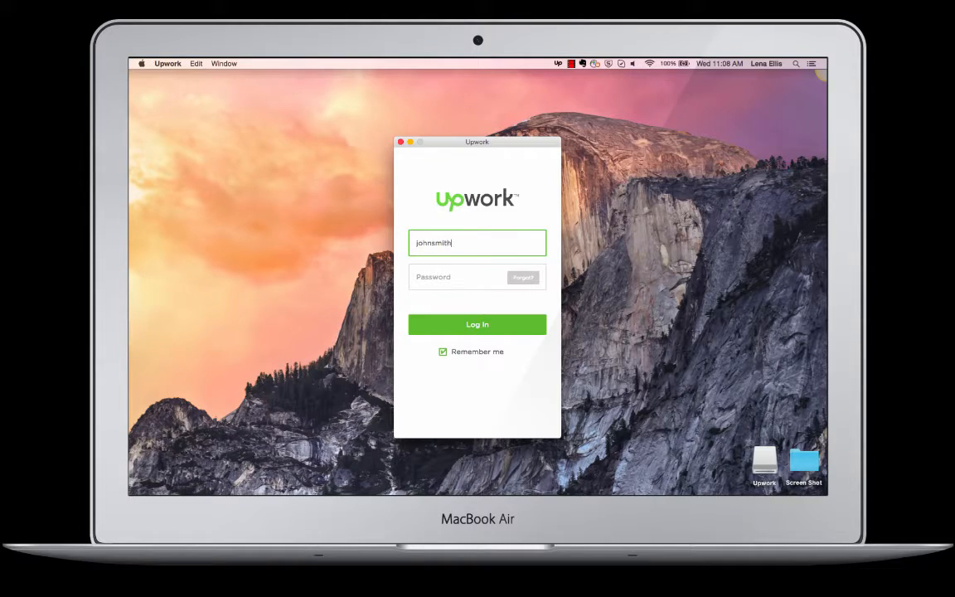
Log in to Upwork and switch the Super Duper Product Manager time tracker from OFF to ON.
{"action": "left_click", "coordinate": [477, 324]}
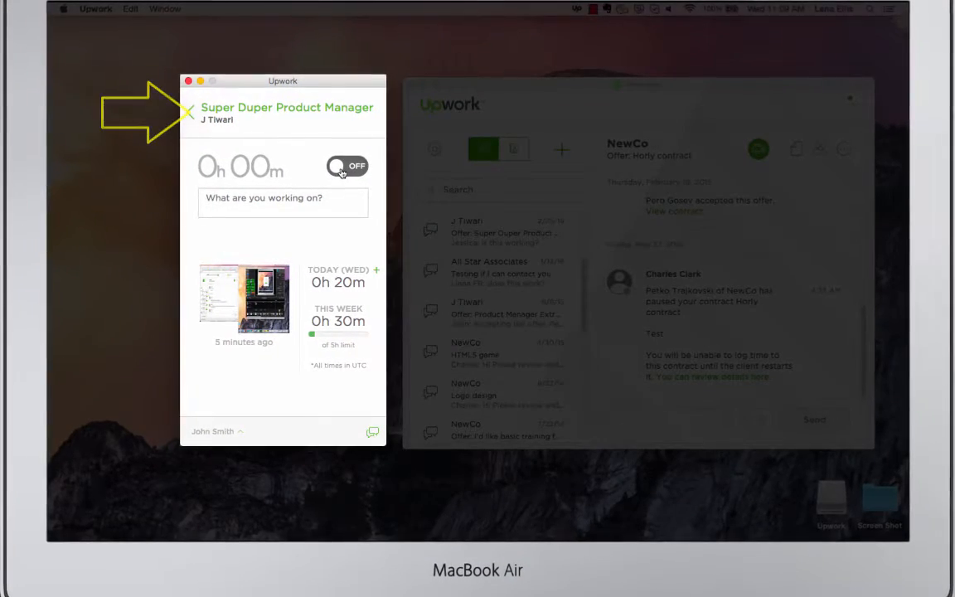
{"action": "left_click", "coordinate": [344, 165]}
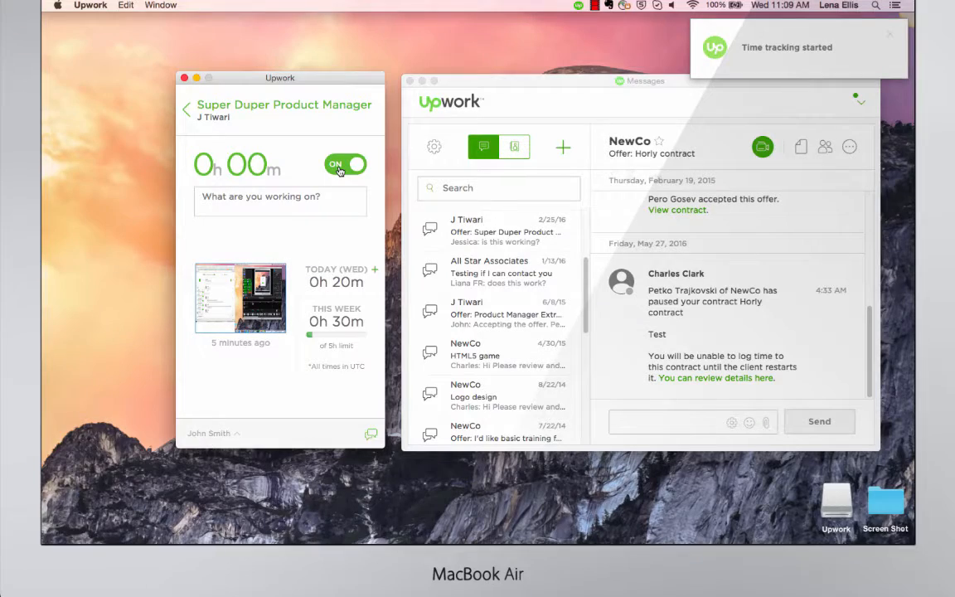